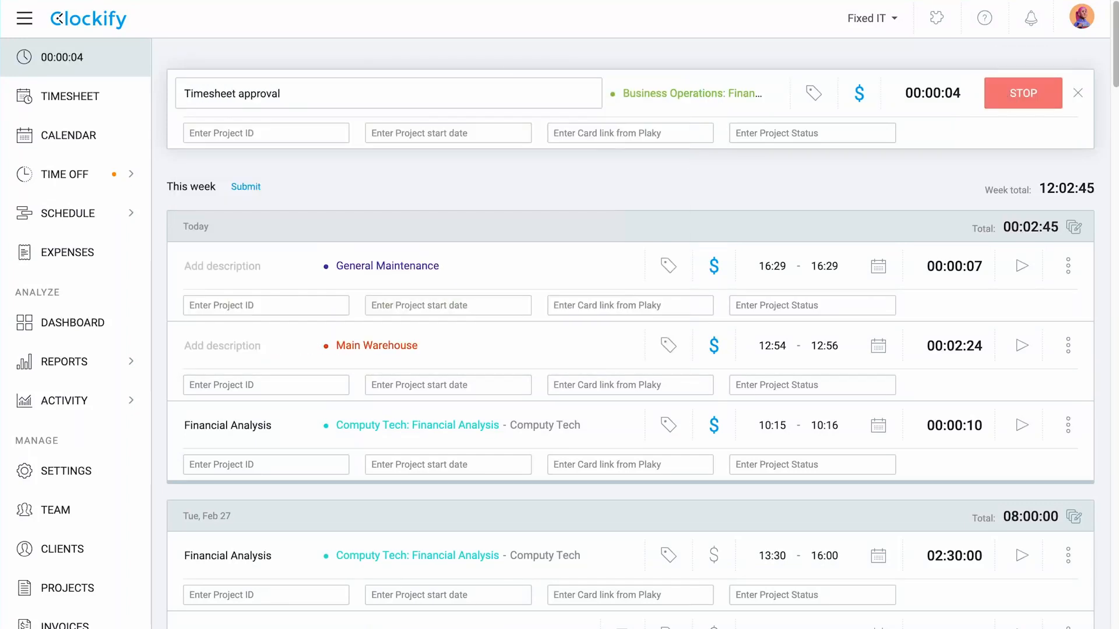
# Start the 'Team building meeting' timer on Forever App and review today's entries.
pyautogui.click(937, 18)
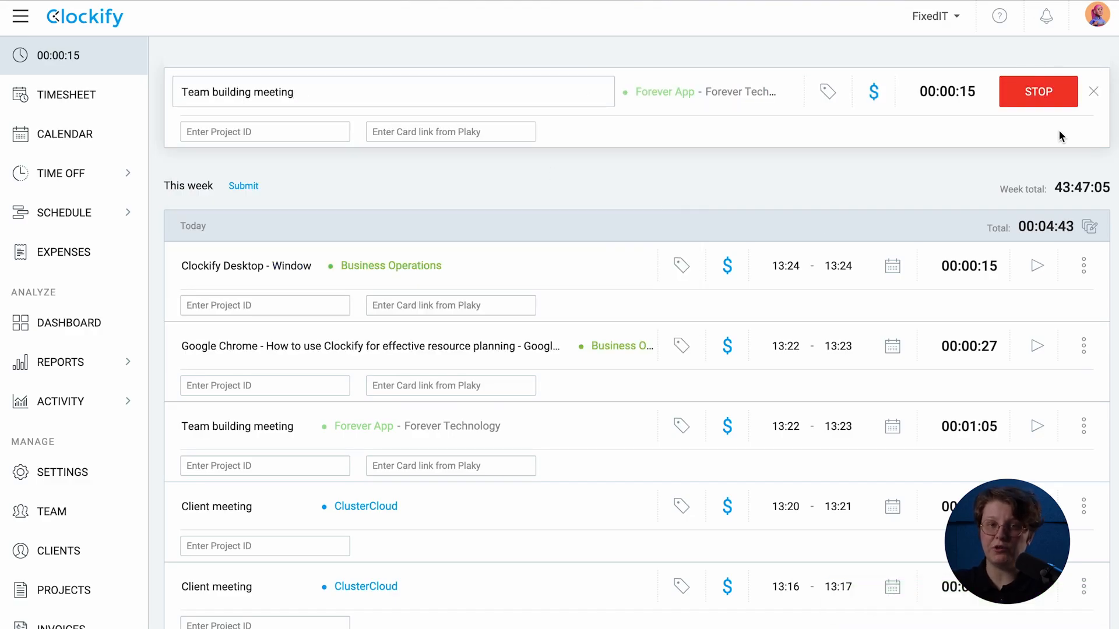
pyautogui.click(66, 95)
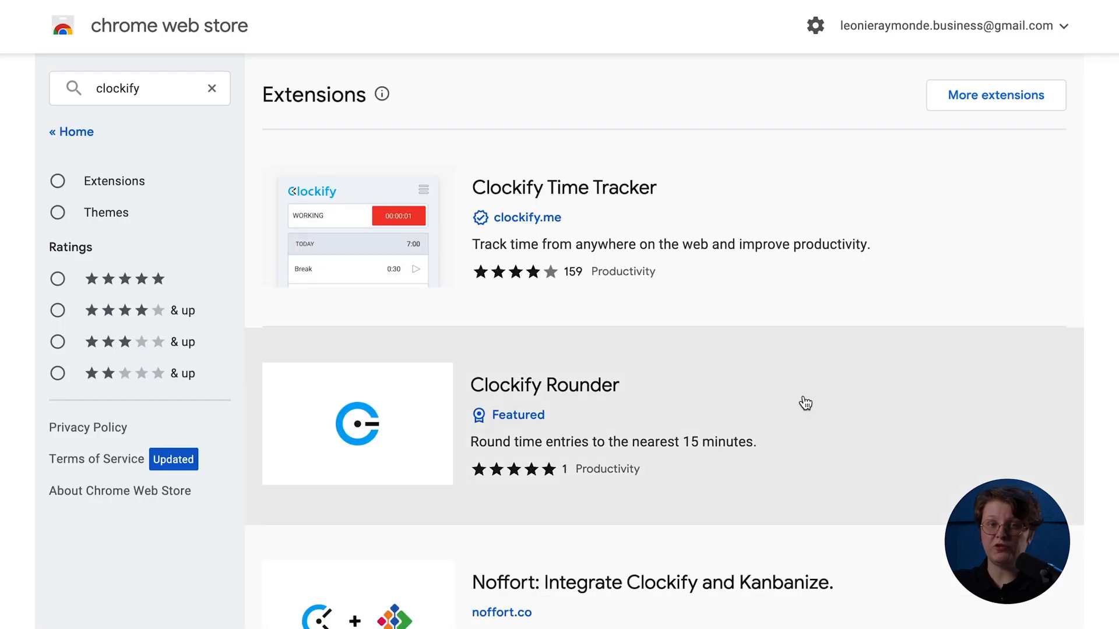
# Bring up the Clockify Time Tracker extension listing from the store search results.
pyautogui.click(563, 187)
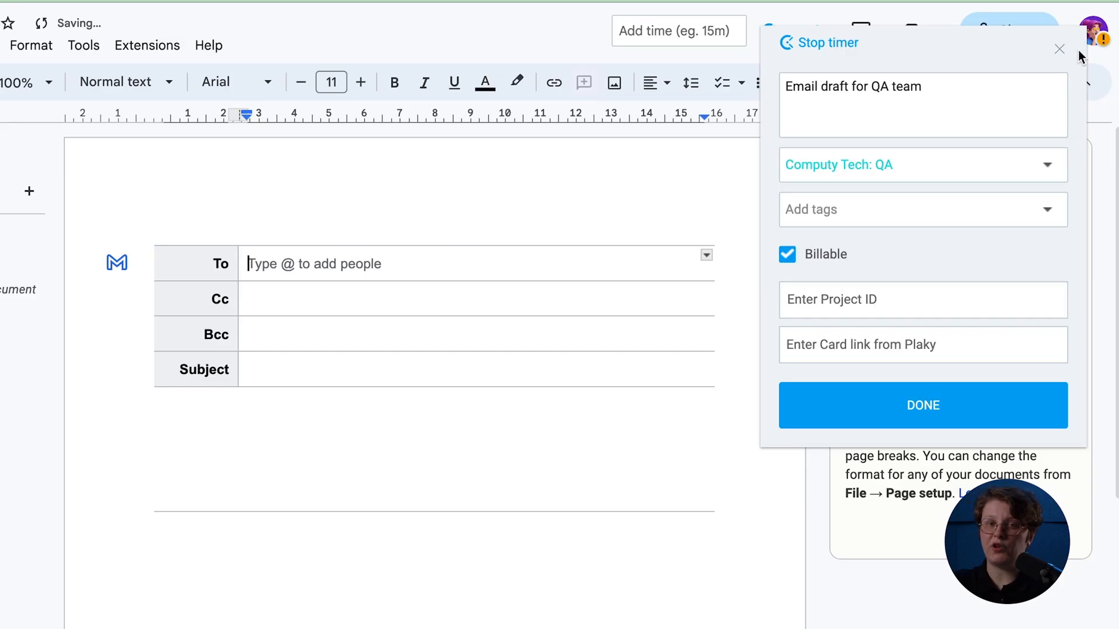
# Track billable time on Computy Tech: QA from the extension and set idle detection to 10 minutes.
pyautogui.click(1058, 49)
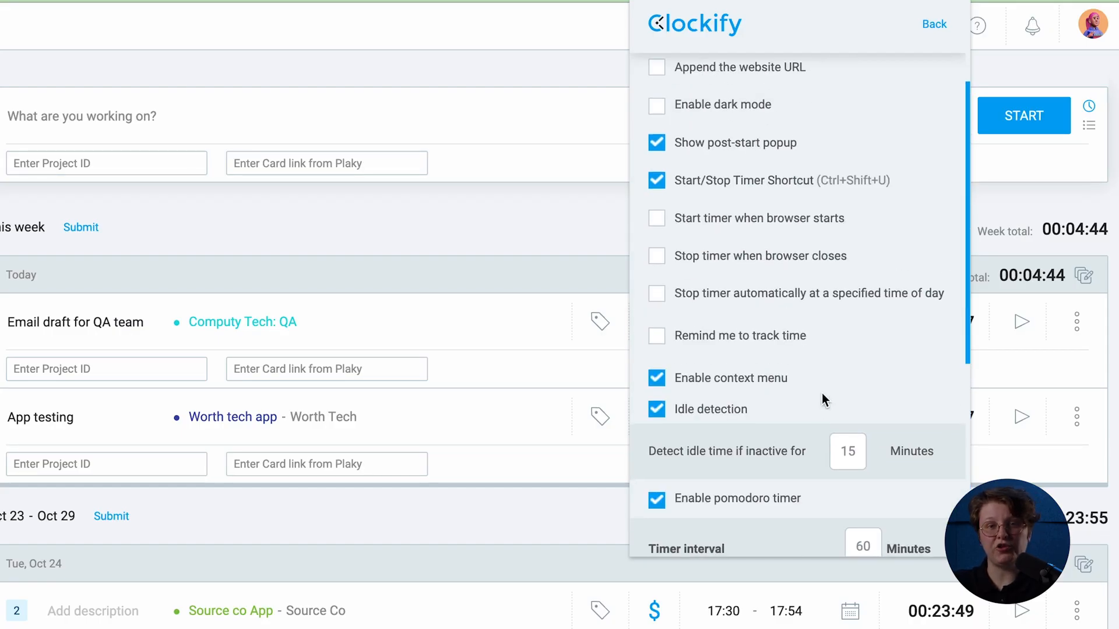
pyautogui.write('10')
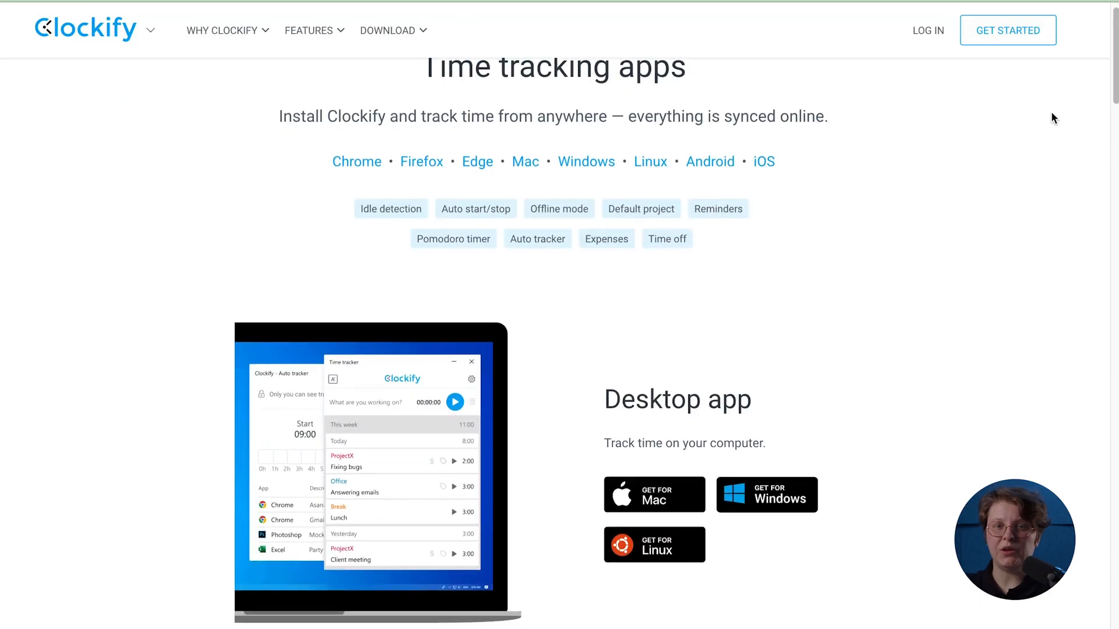
pyautogui.scroll(-3)
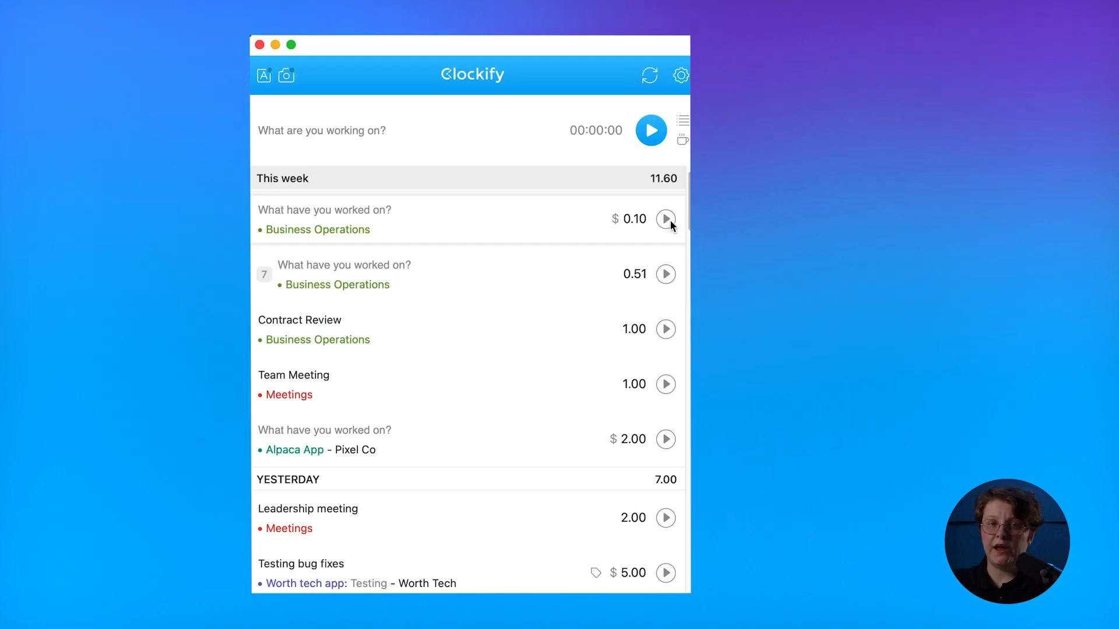
# Restart and stop the Business Operations entry, then start a blank timer.
pyautogui.click(666, 219)
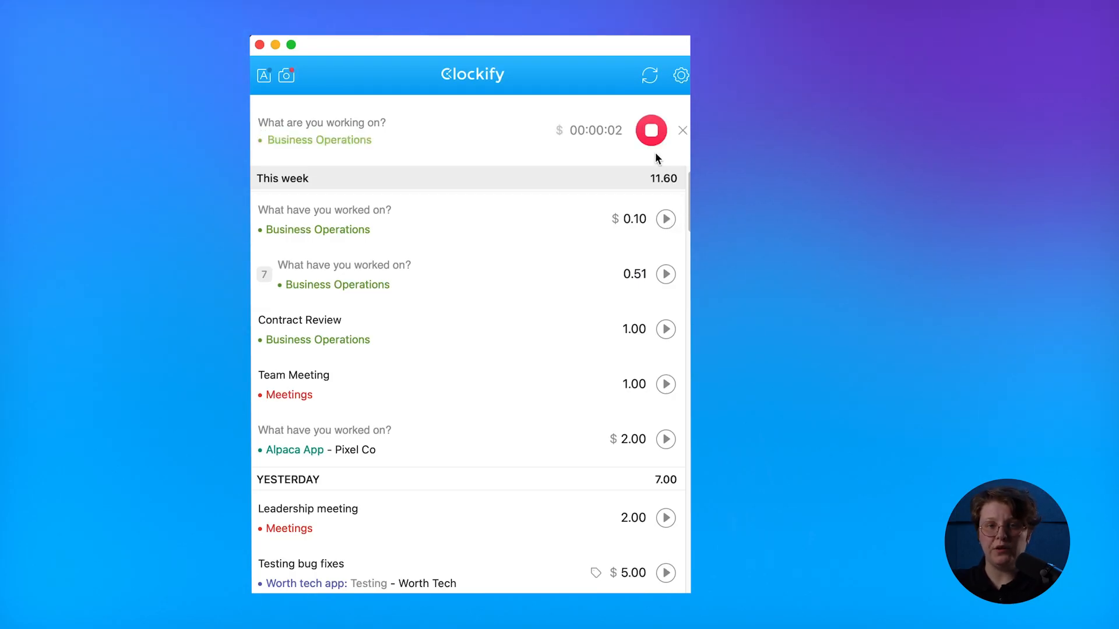
pyautogui.click(650, 130)
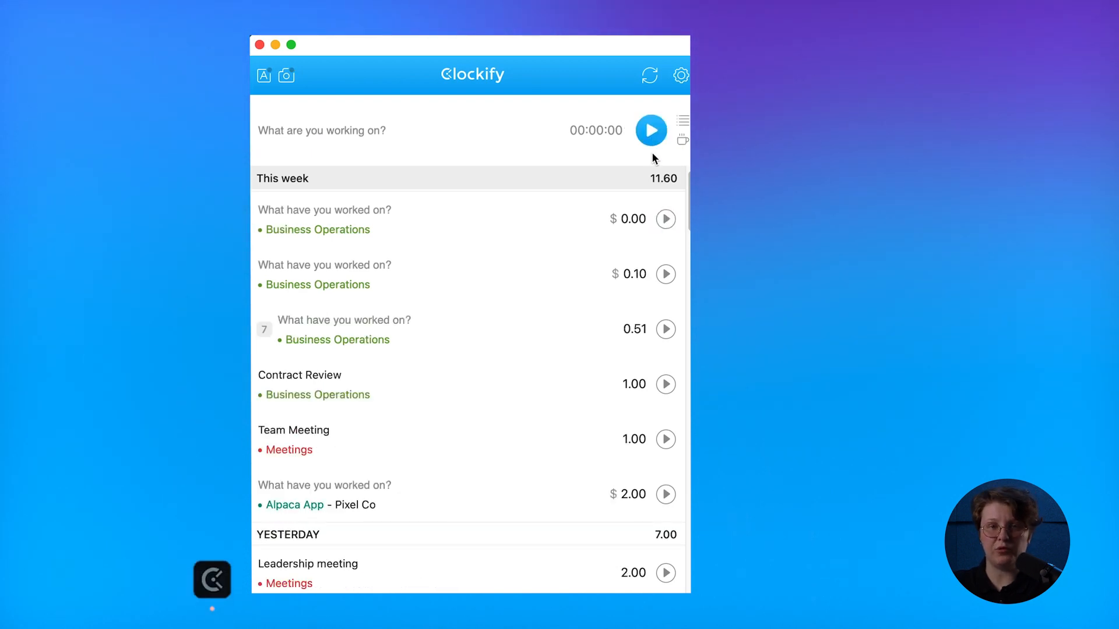
pyautogui.click(650, 130)
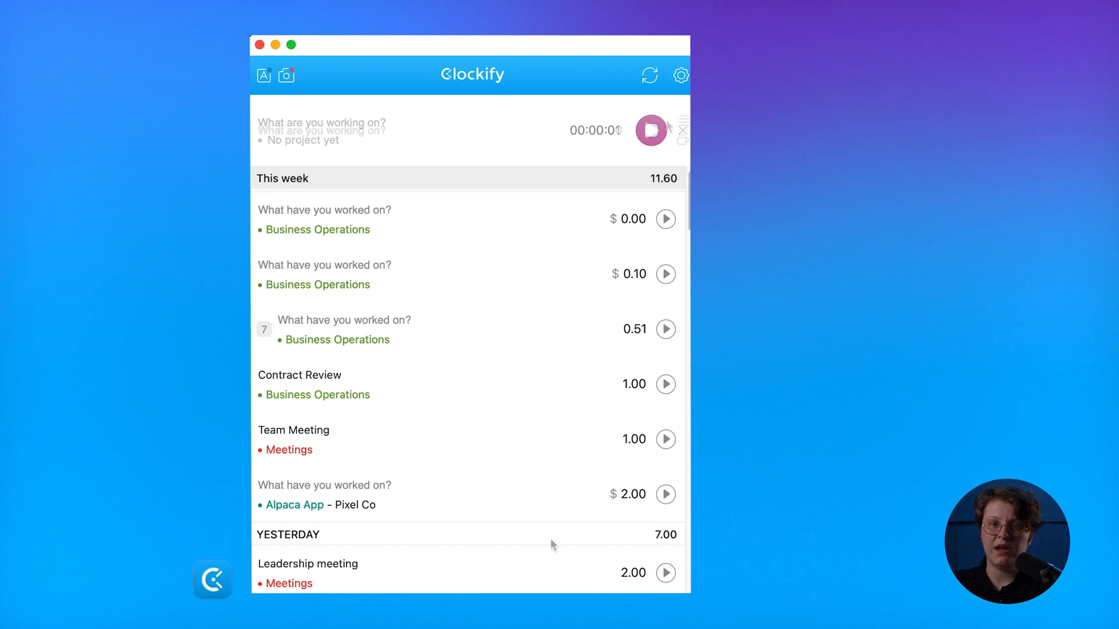
# Bring up Clockify Desktop's Preferences from the account and settings menu.
pyautogui.click(680, 76)
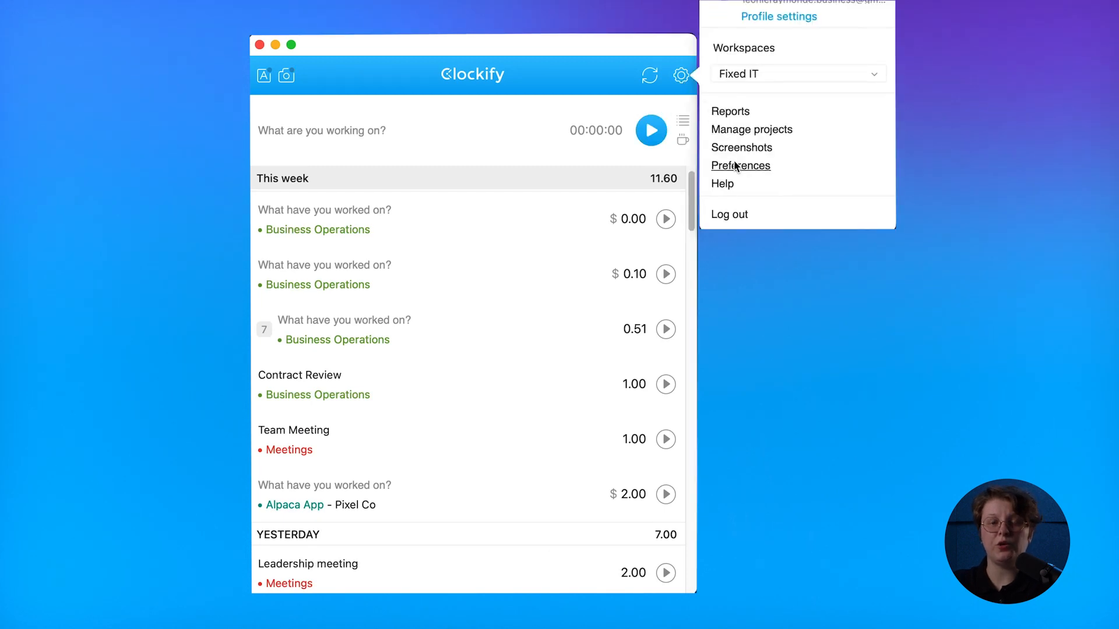
pyautogui.click(740, 165)
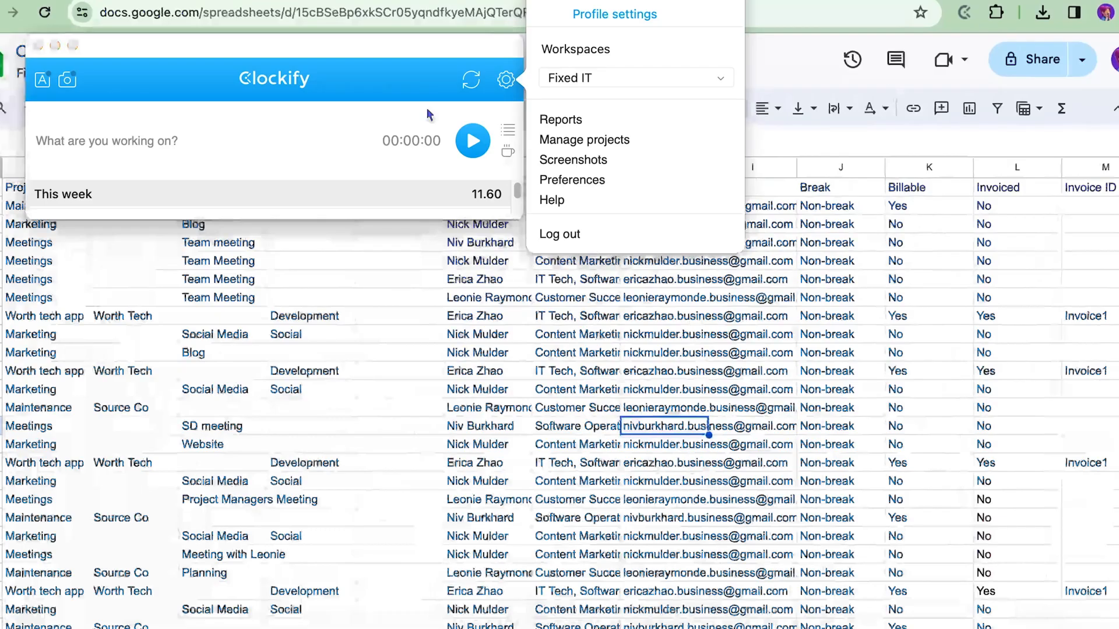
pyautogui.click(473, 140)
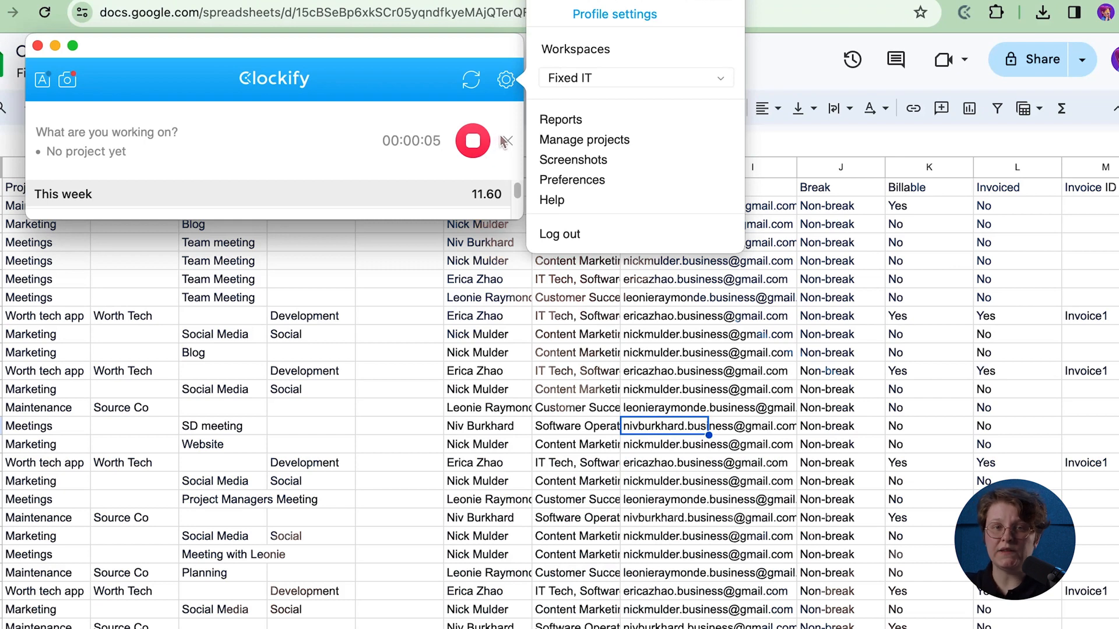
pyautogui.click(571, 180)
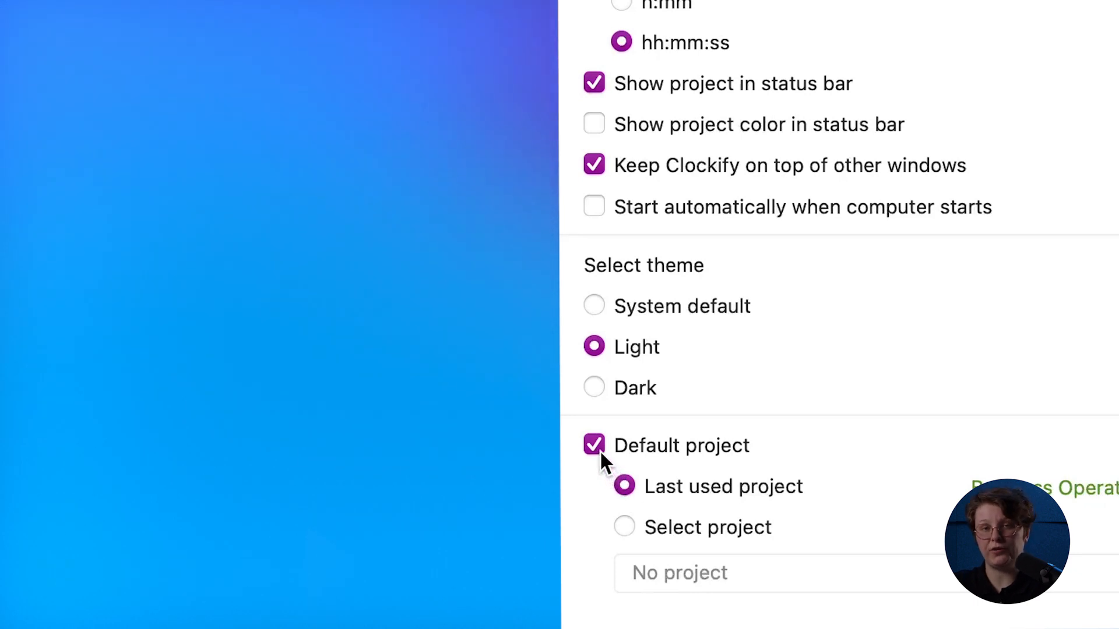
# Keep the default project on last used and start the timer when the computer unlocks.
pyautogui.click(873, 217)
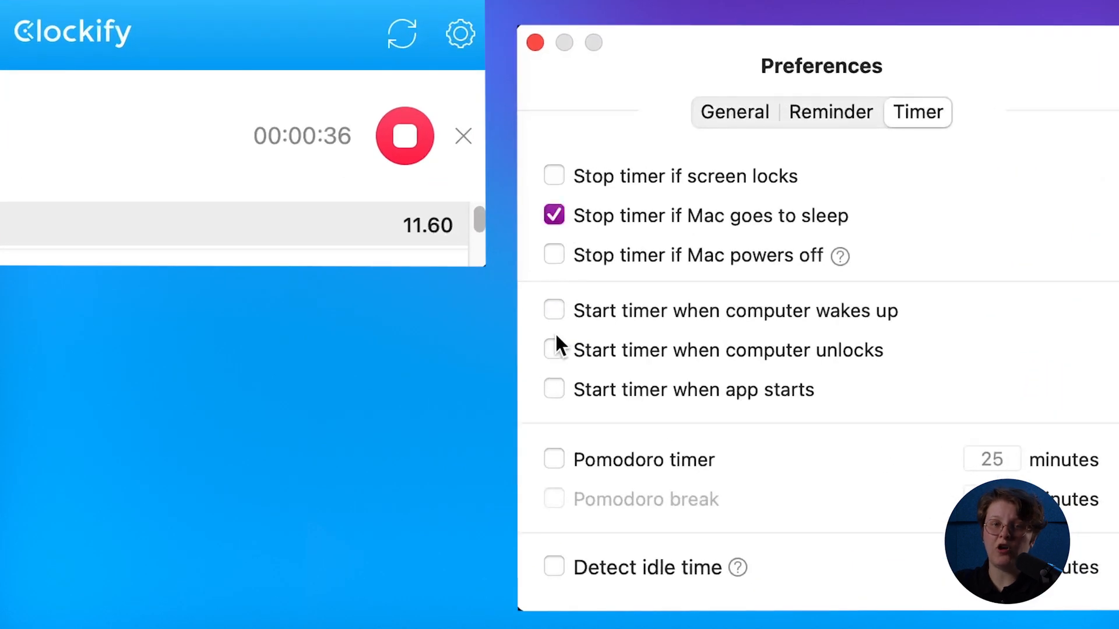
pyautogui.click(553, 350)
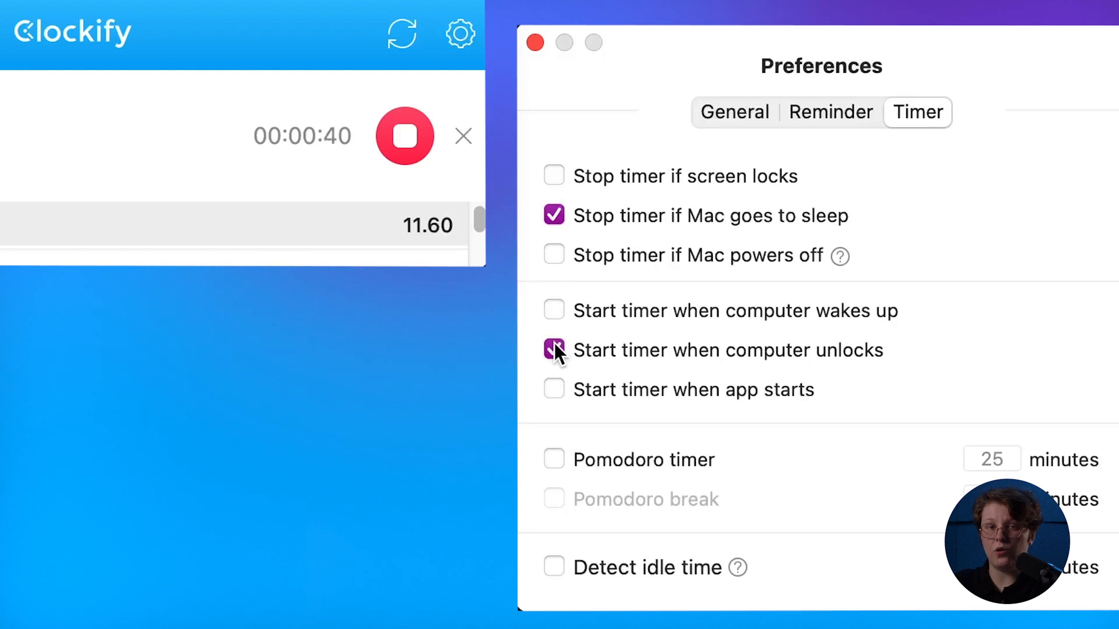
pyautogui.click(829, 112)
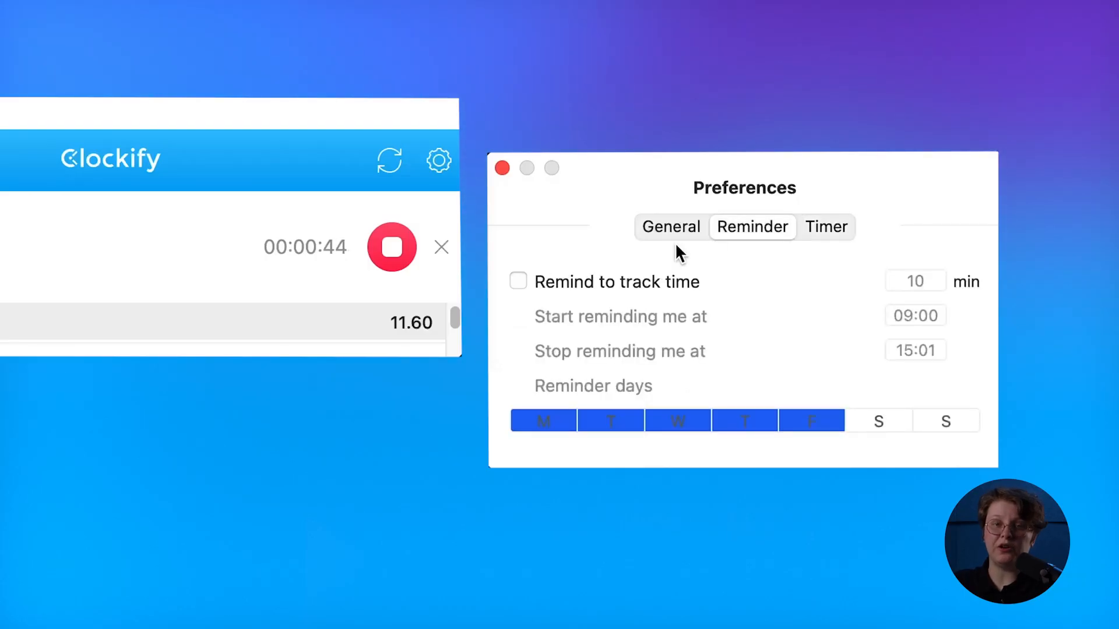
# Turn on idle time detection after 10 minutes and close the Preferences window.
pyautogui.click(518, 280)
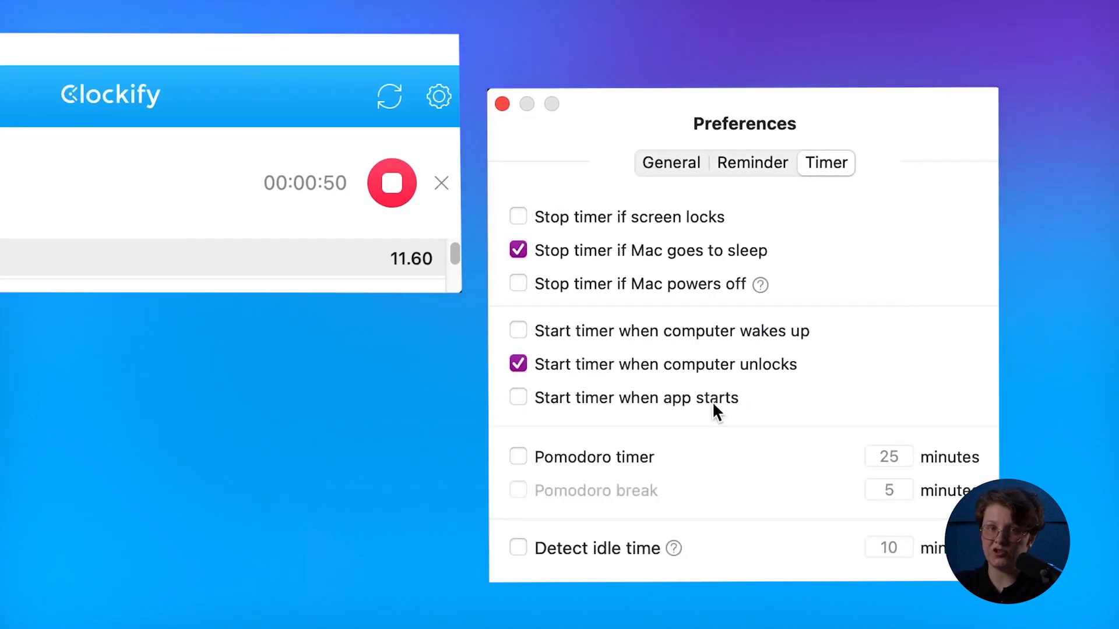
pyautogui.click(517, 547)
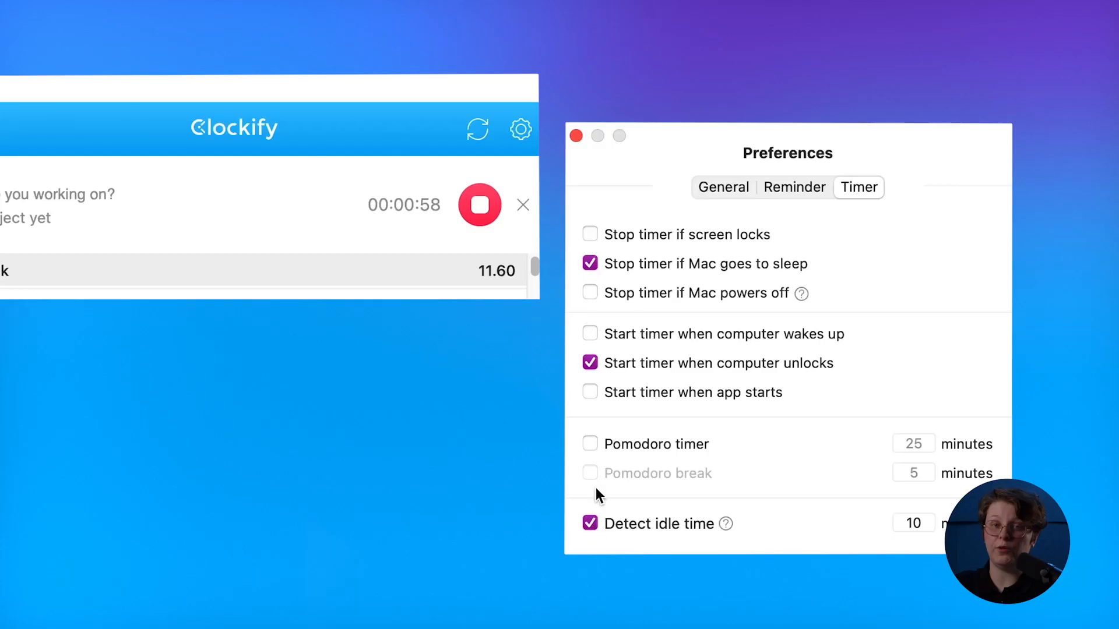
pyautogui.click(590, 444)
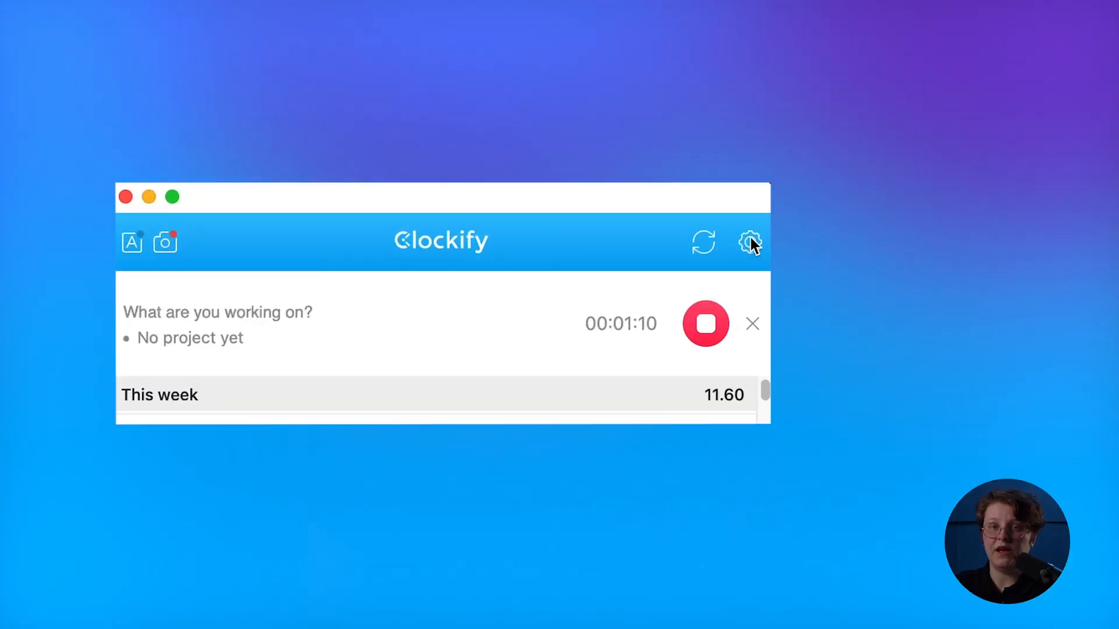
# Launch the Auto tracker and start recording app and website activity.
pyautogui.click(749, 241)
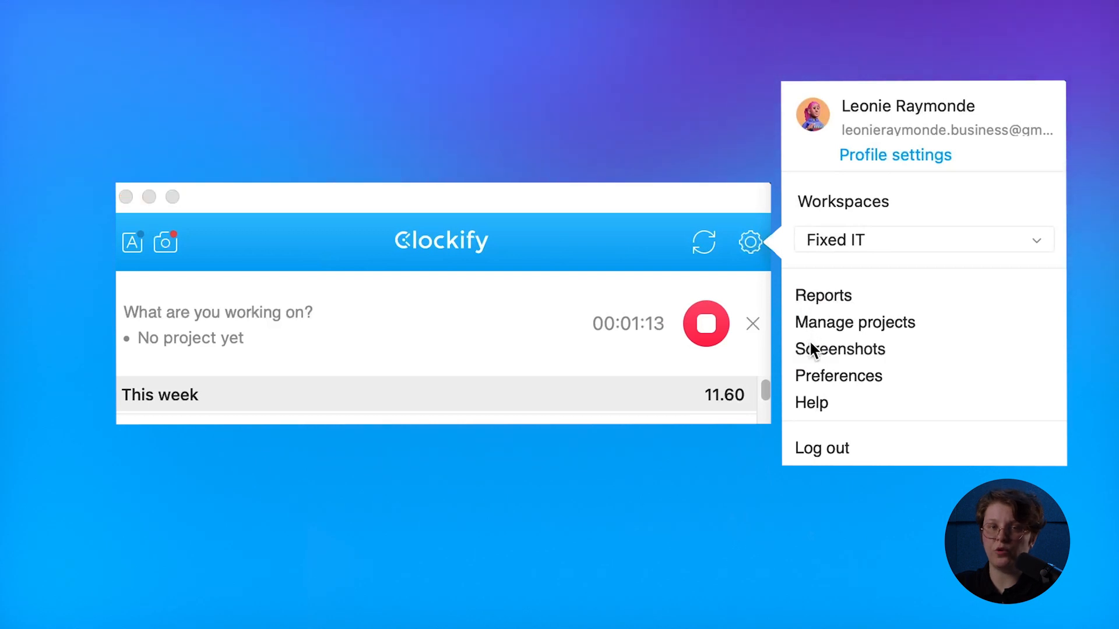
pyautogui.click(840, 350)
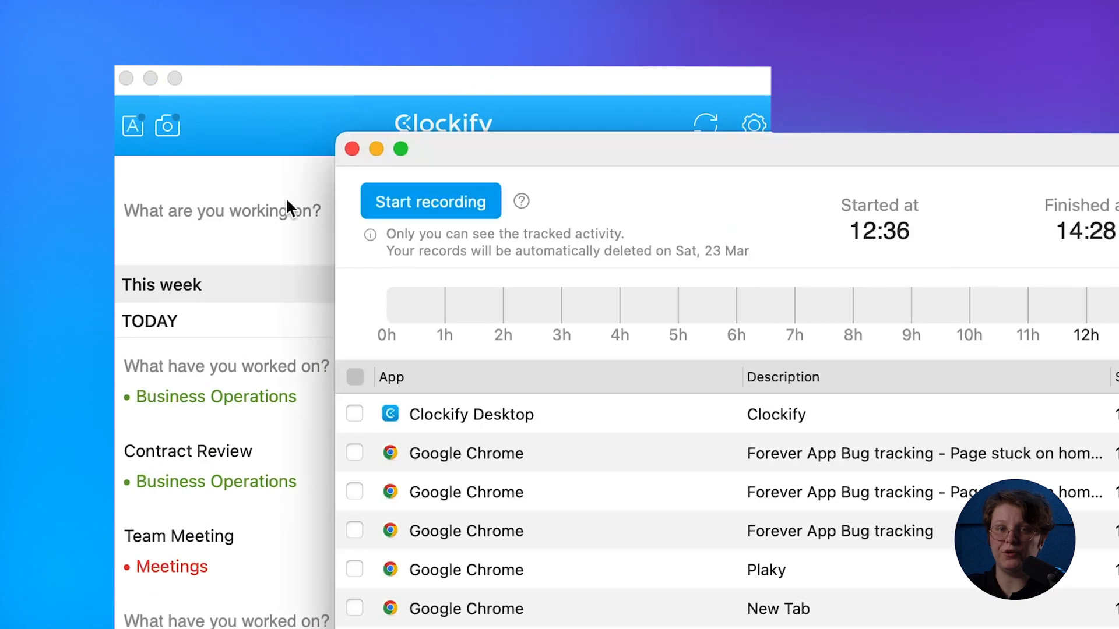
pyautogui.click(429, 201)
pyautogui.write('b')
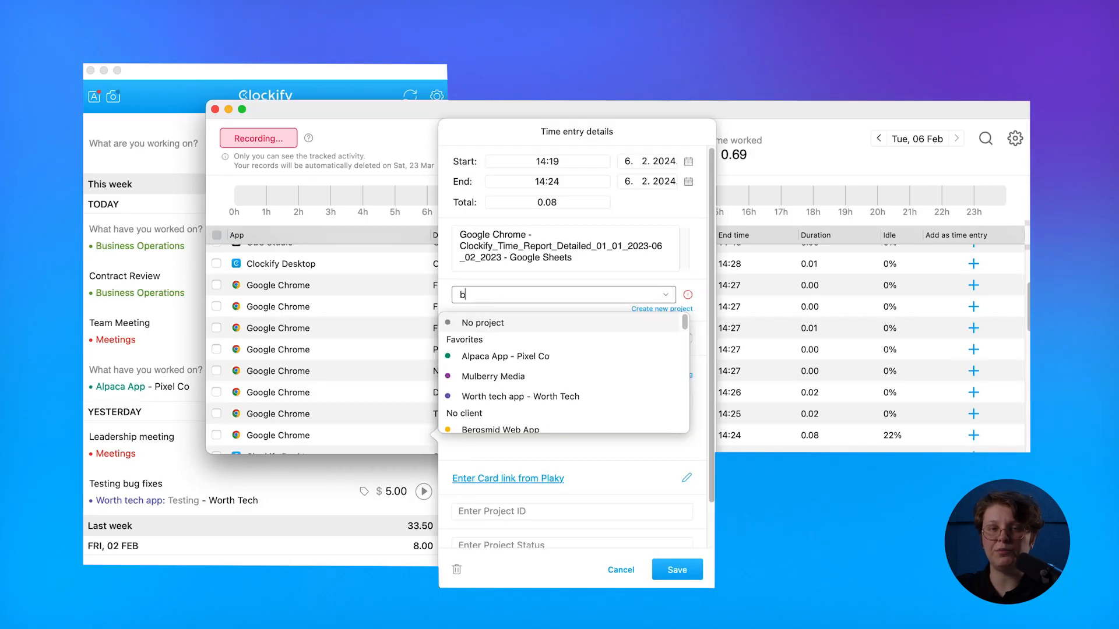
# Save the selected Chrome activity records as a Forever App time entry and mark the Dashboard record.
pyautogui.click(619, 569)
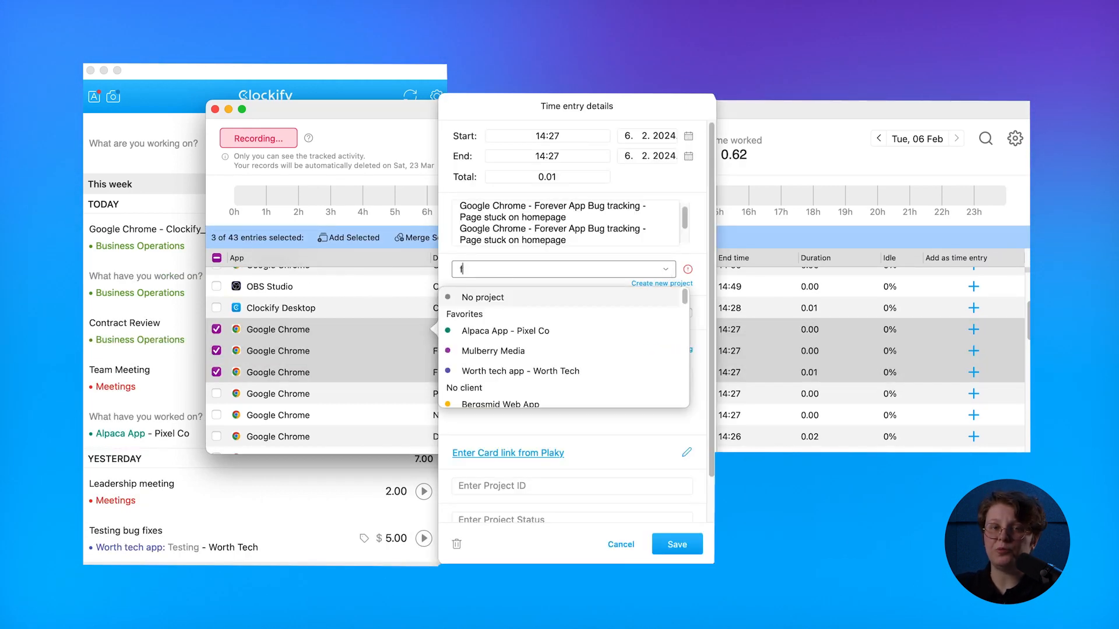
pyautogui.click(676, 544)
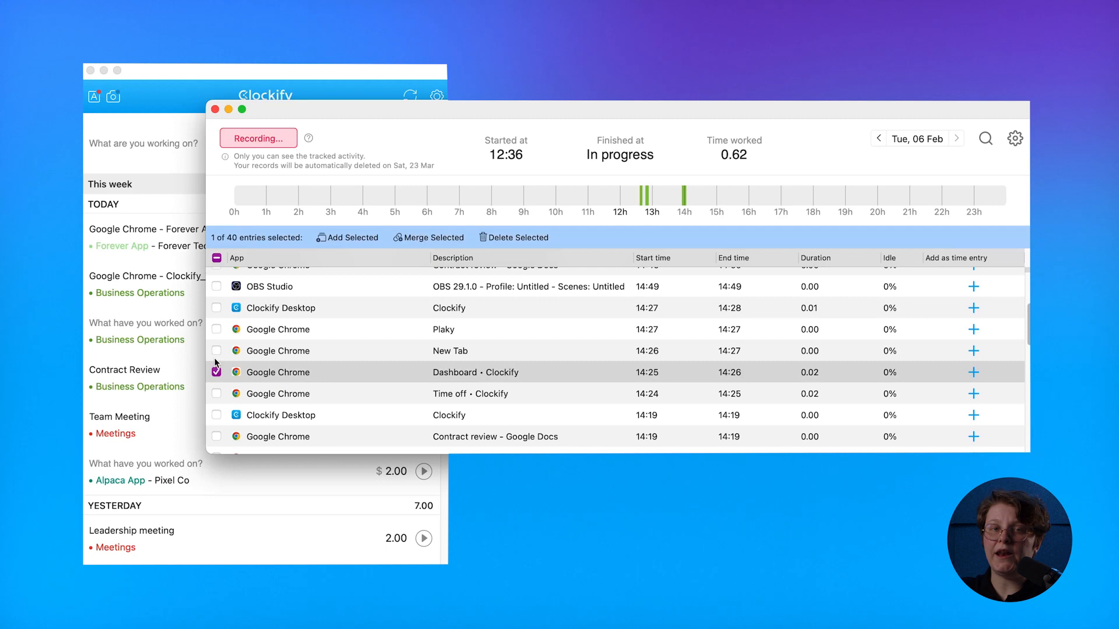
pyautogui.click(216, 436)
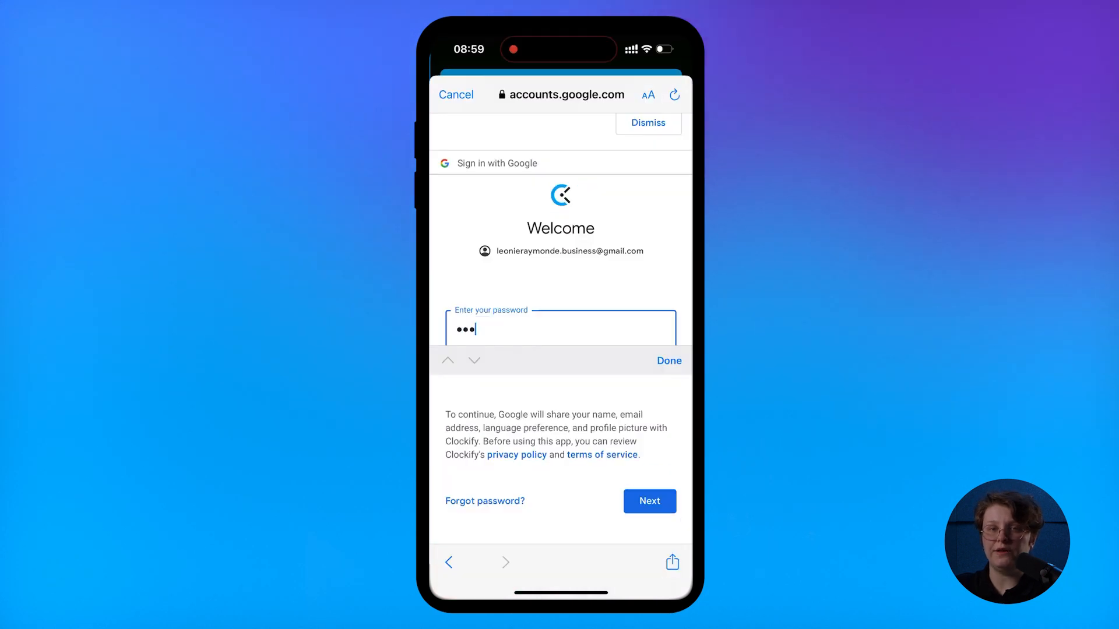
# Sign in with Google and log a QA session entry by starting and stopping the timer.
pyautogui.click(648, 501)
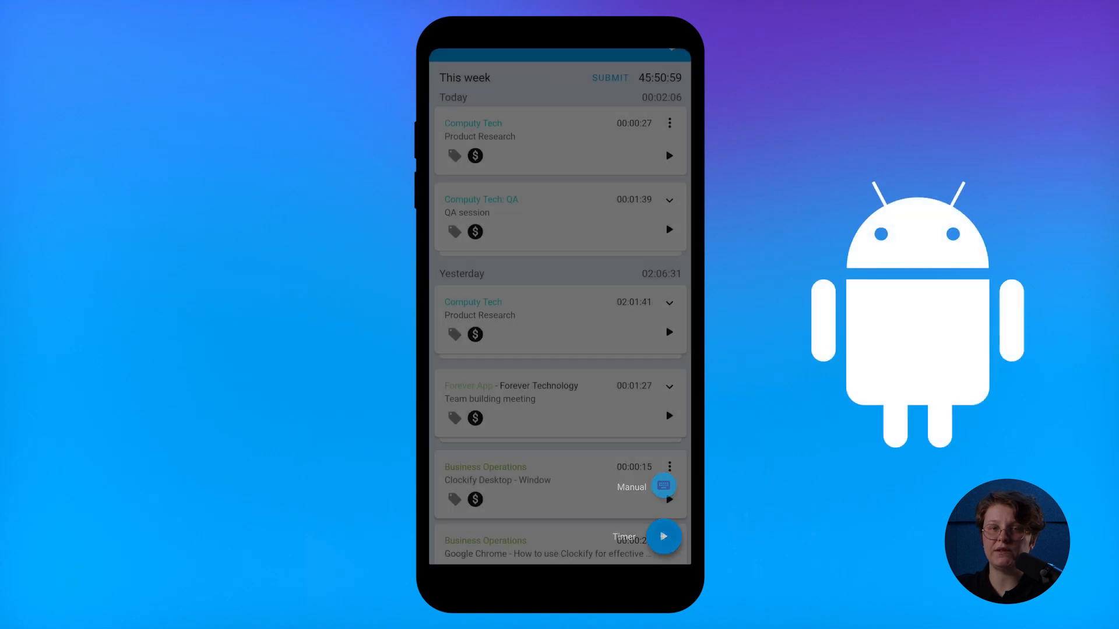
pyautogui.click(661, 536)
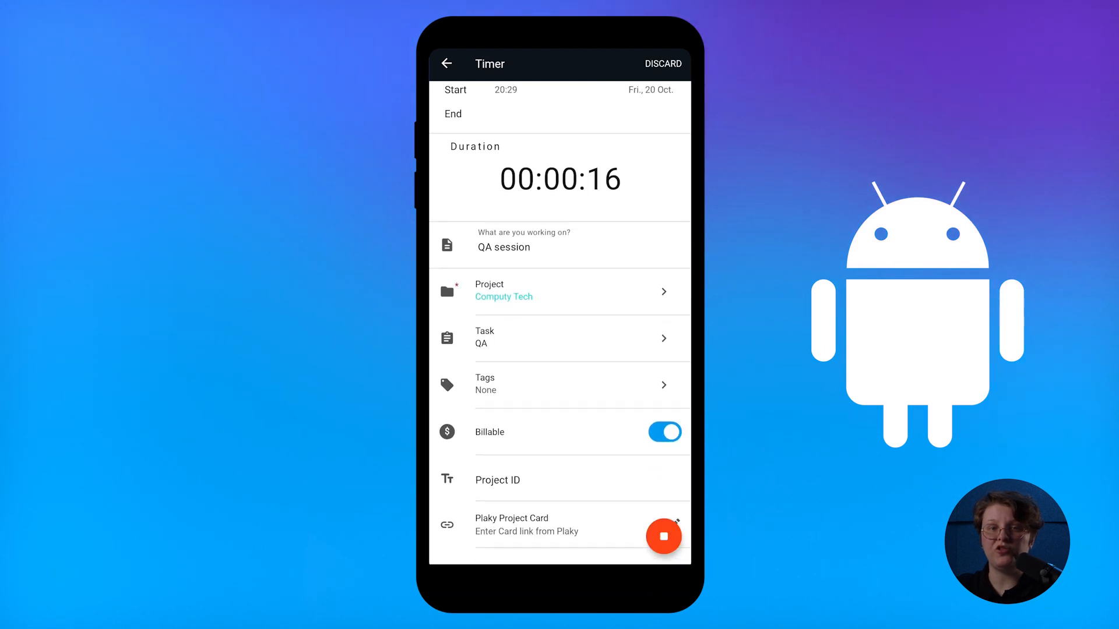
pyautogui.click(663, 534)
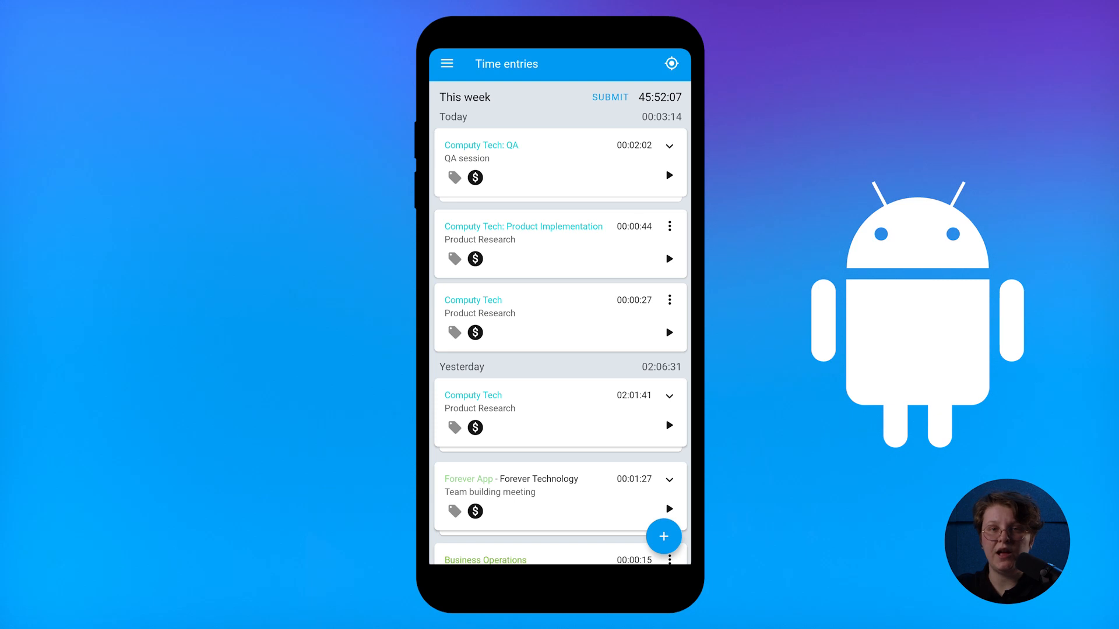
# Start the Team Sync timer from the Clockify home-screen widget.
pyautogui.click(669, 174)
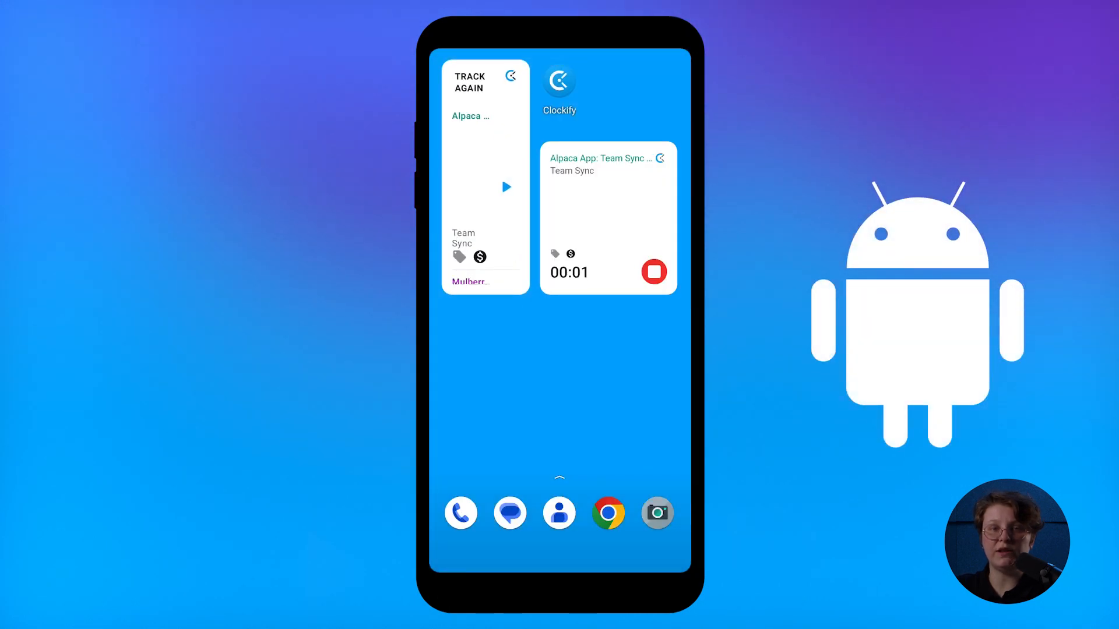
pyautogui.click(505, 186)
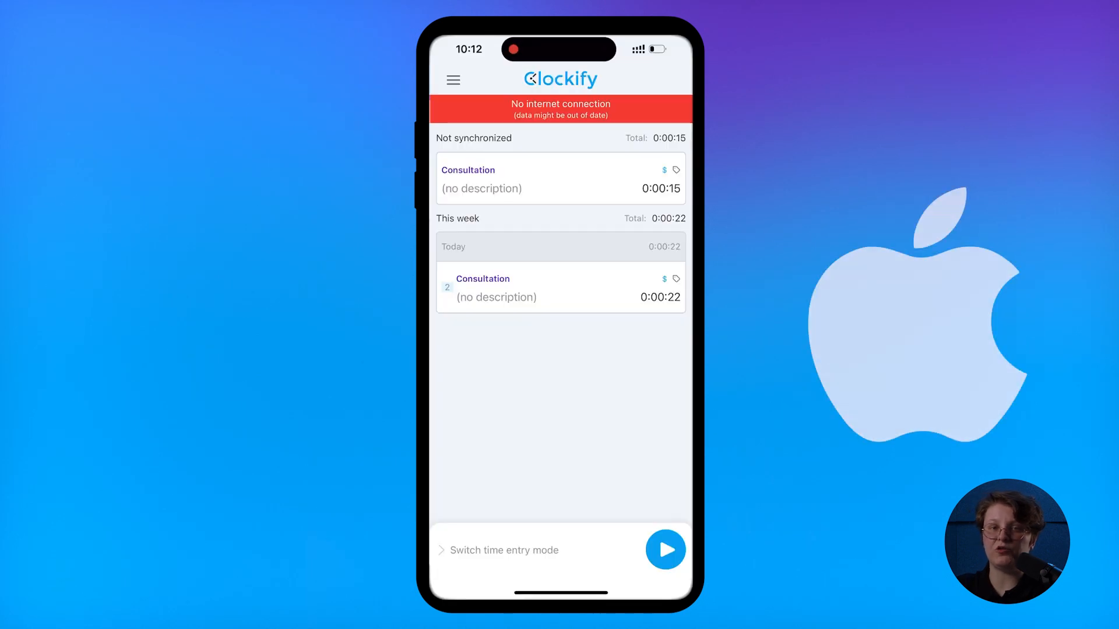
# Run a timer with GPS location tracking agreed to, then stop it.
pyautogui.click(665, 550)
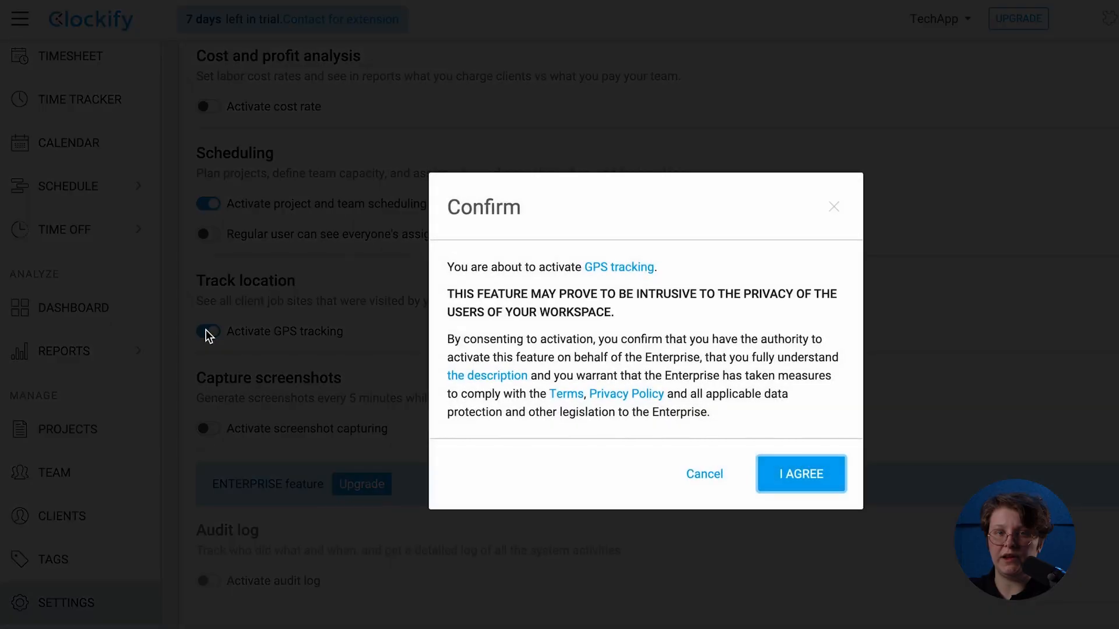
pyautogui.click(800, 474)
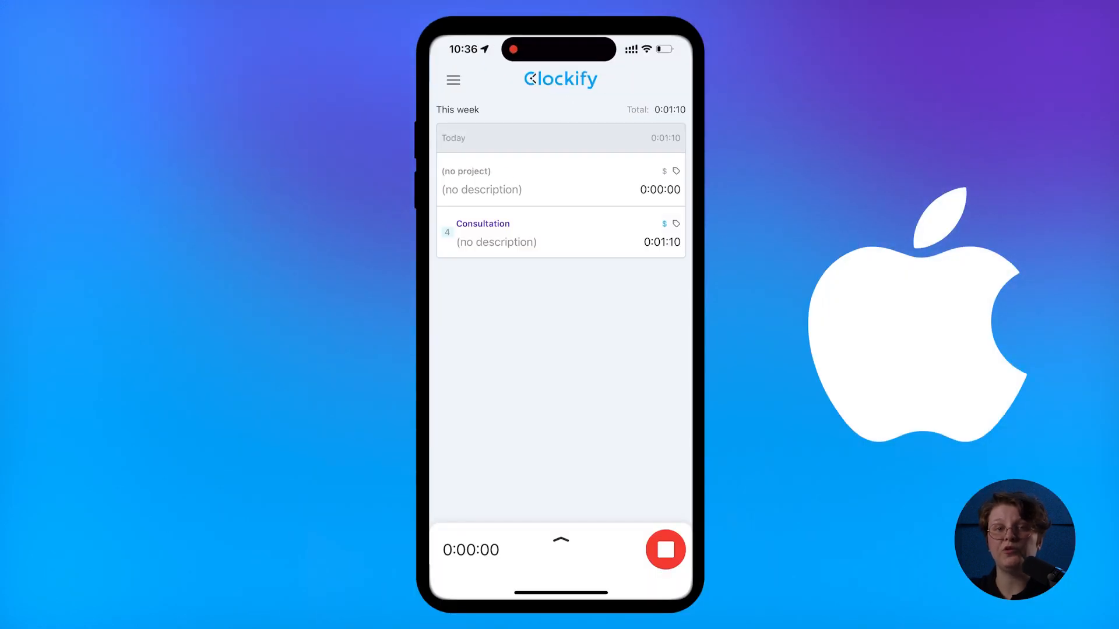
pyautogui.click(665, 548)
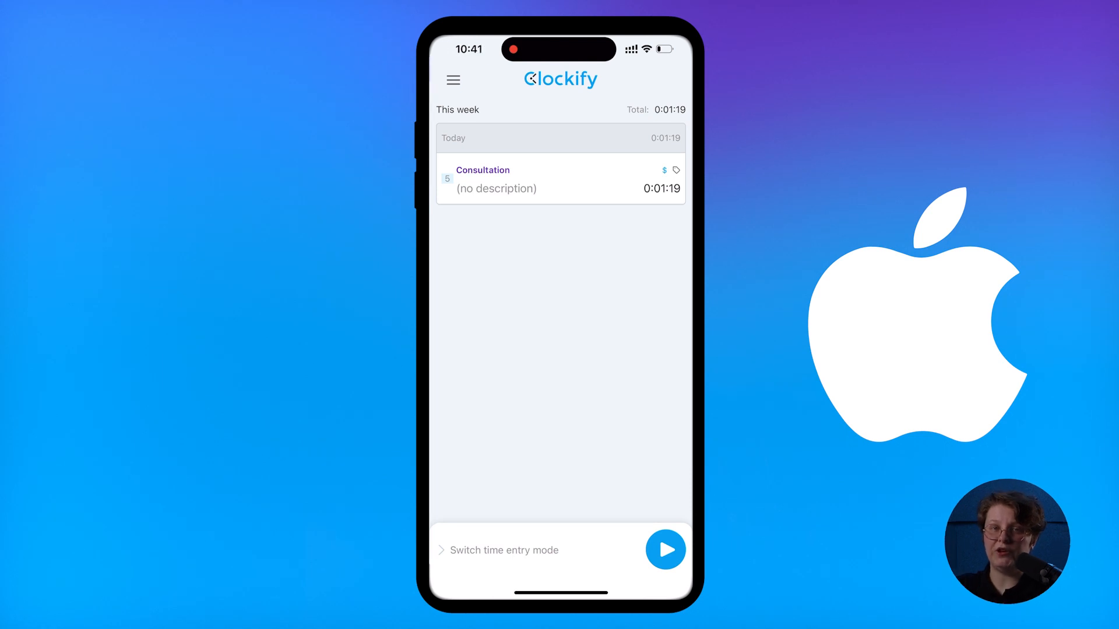
# Look through the weekly timesheet and the reports from the navigation menu.
pyautogui.click(452, 80)
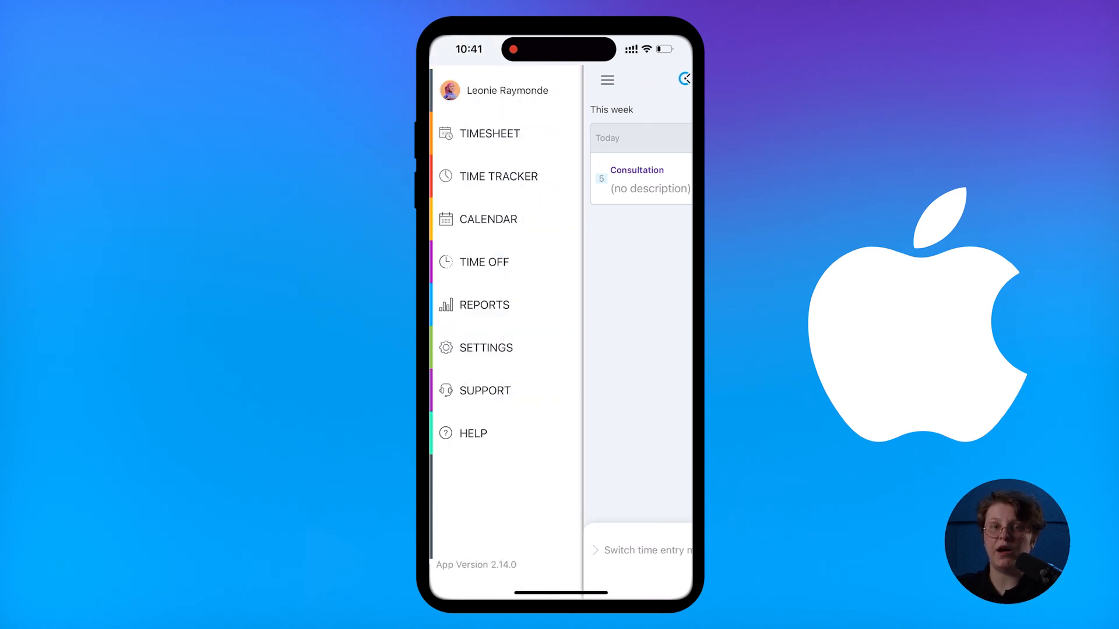
pyautogui.click(490, 134)
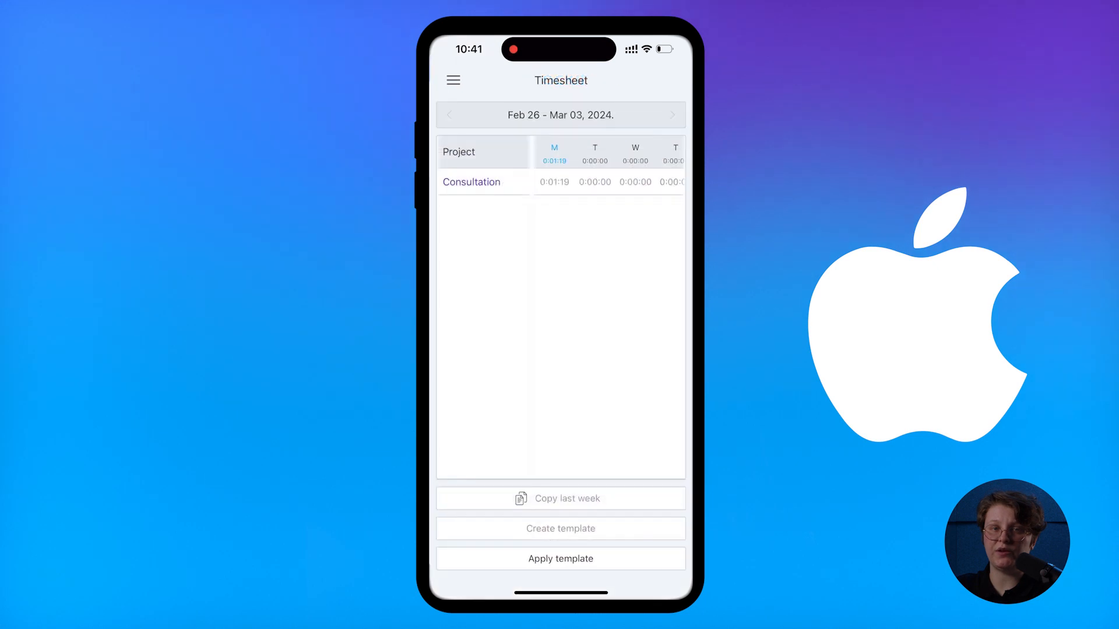
pyautogui.click(453, 80)
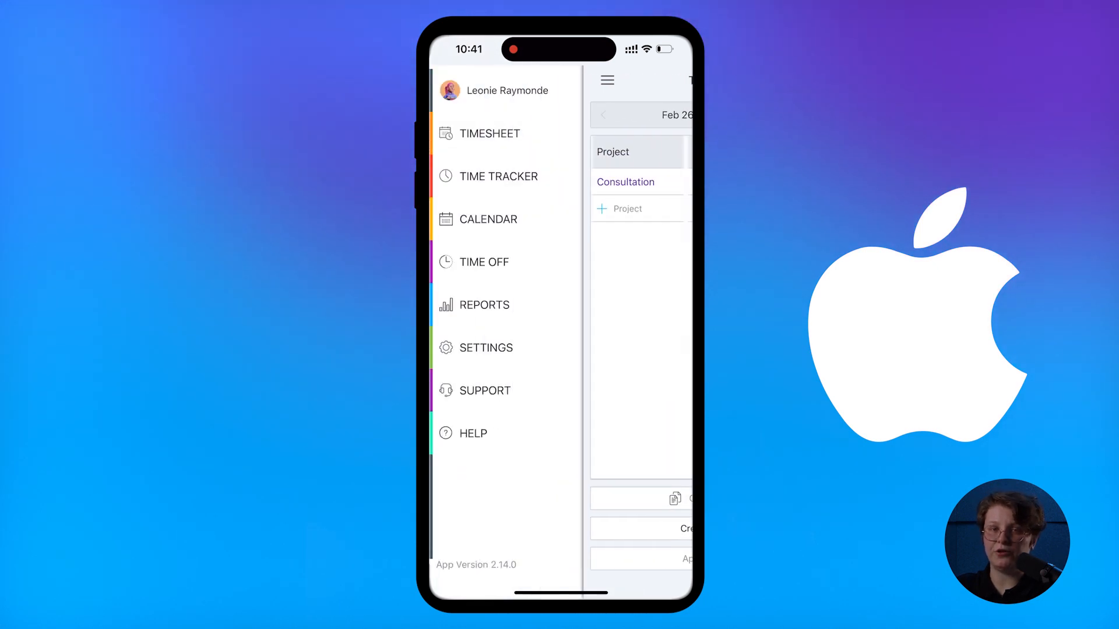
pyautogui.click(489, 219)
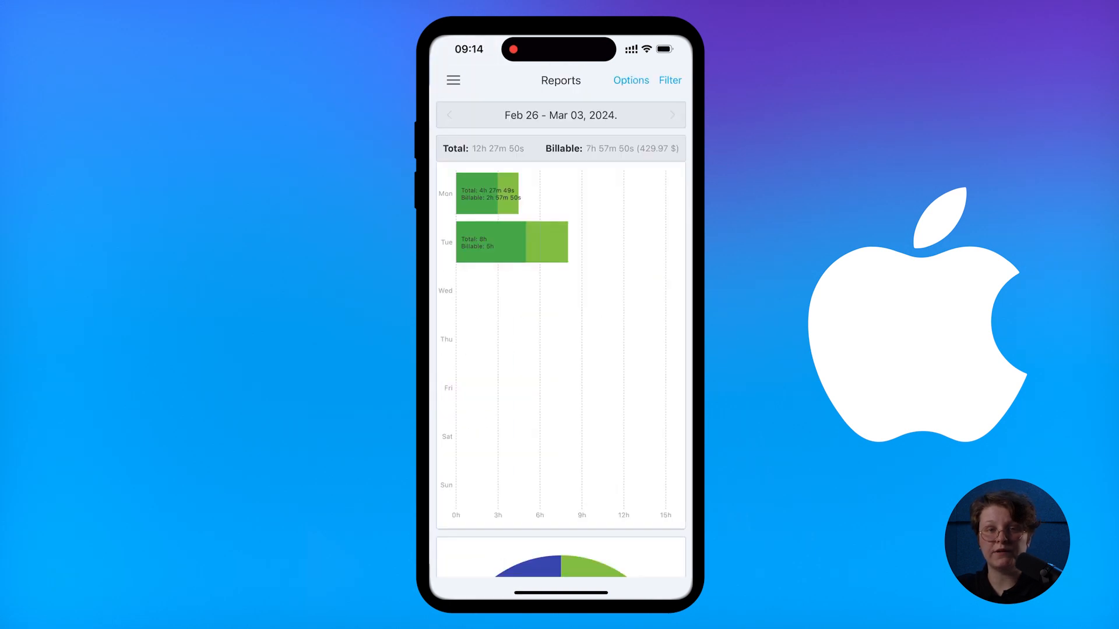
# Go to the app Settings page, leading into the Kiosks setup.
pyautogui.click(452, 80)
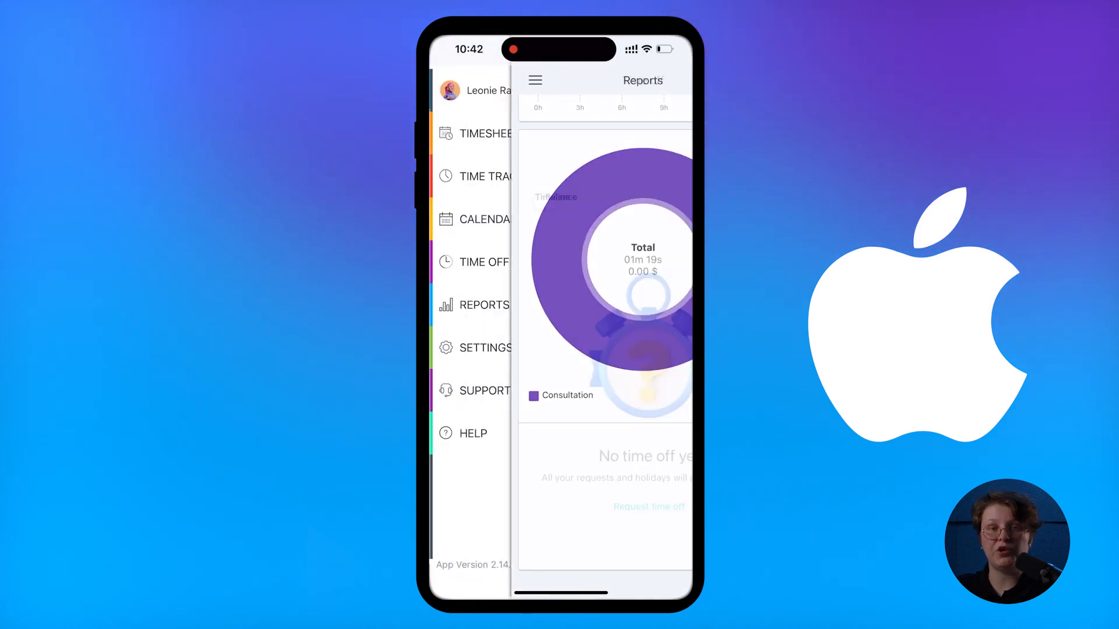
pyautogui.click(488, 262)
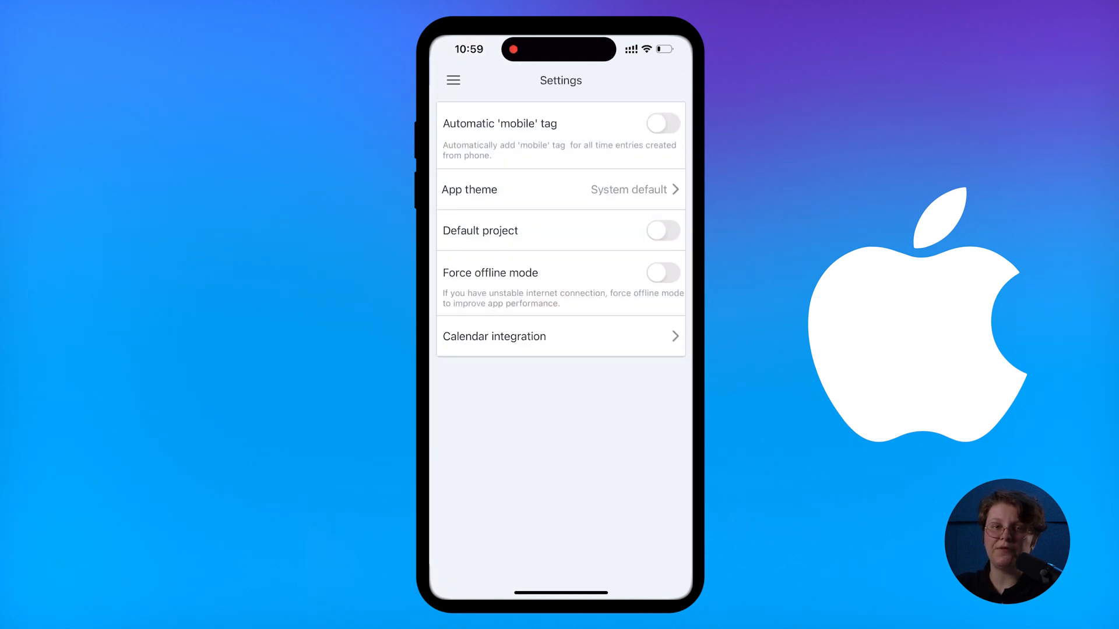
pyautogui.click(662, 231)
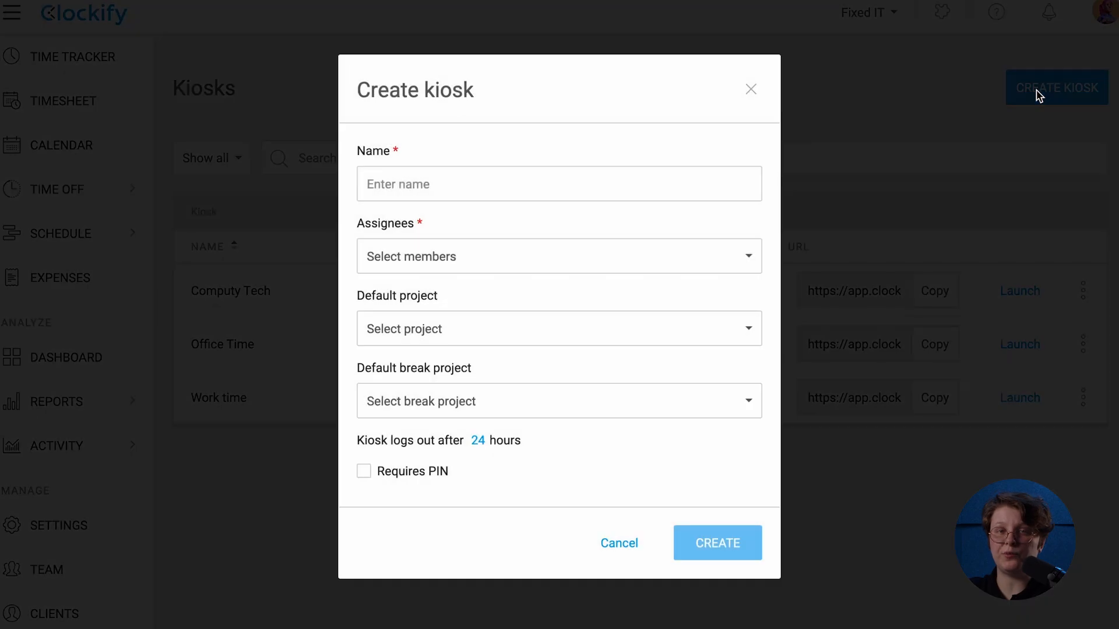
# Name the new kiosk Bayview Office for the team with Business Operations as default project and create it.
pyautogui.click(553, 256)
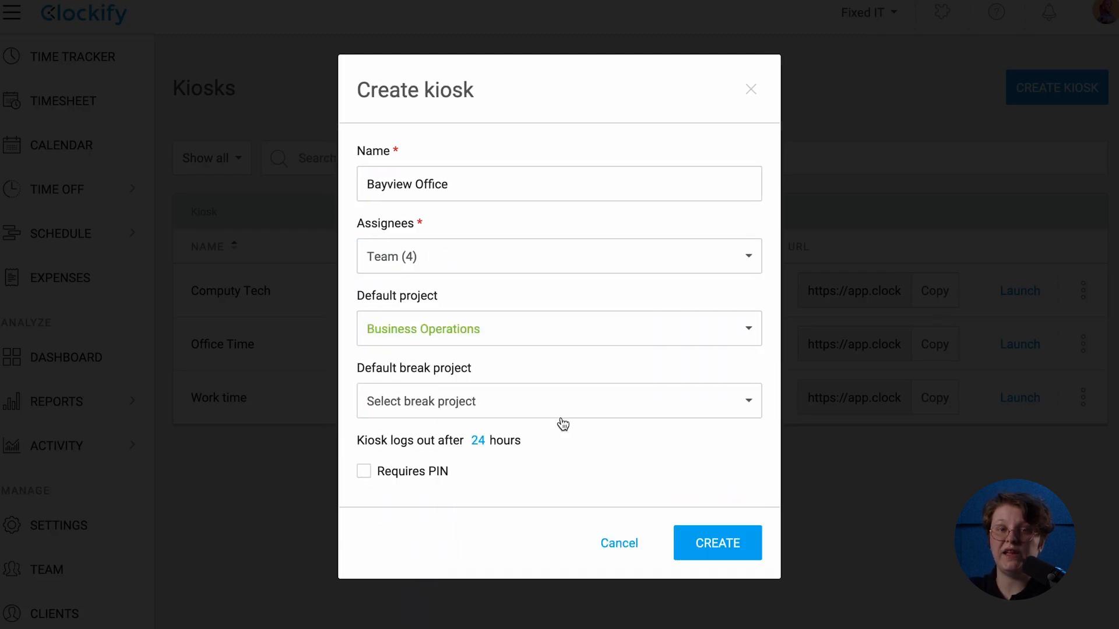
pyautogui.click(716, 543)
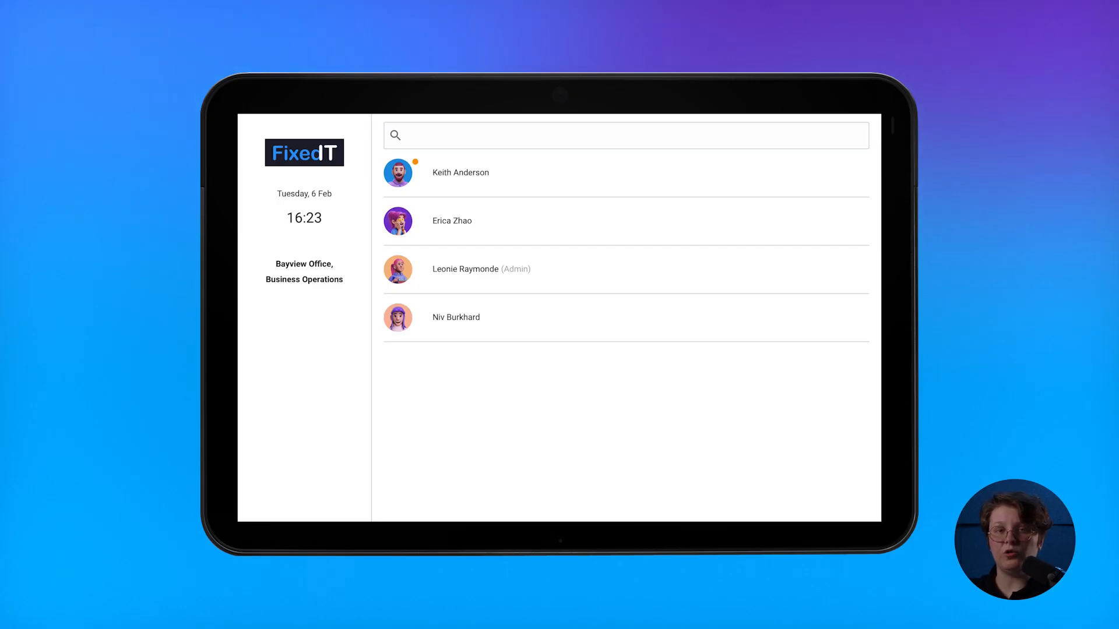
# Select a team member on the tablet kiosk and clock them out at 16:23.
pyautogui.click(480, 269)
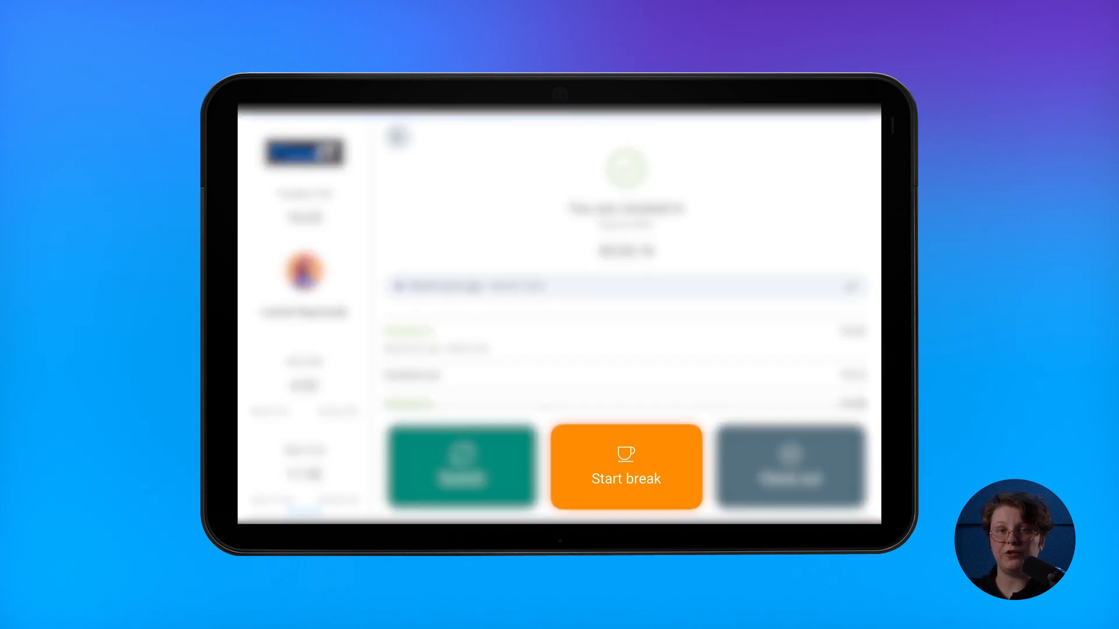
pyautogui.click(790, 466)
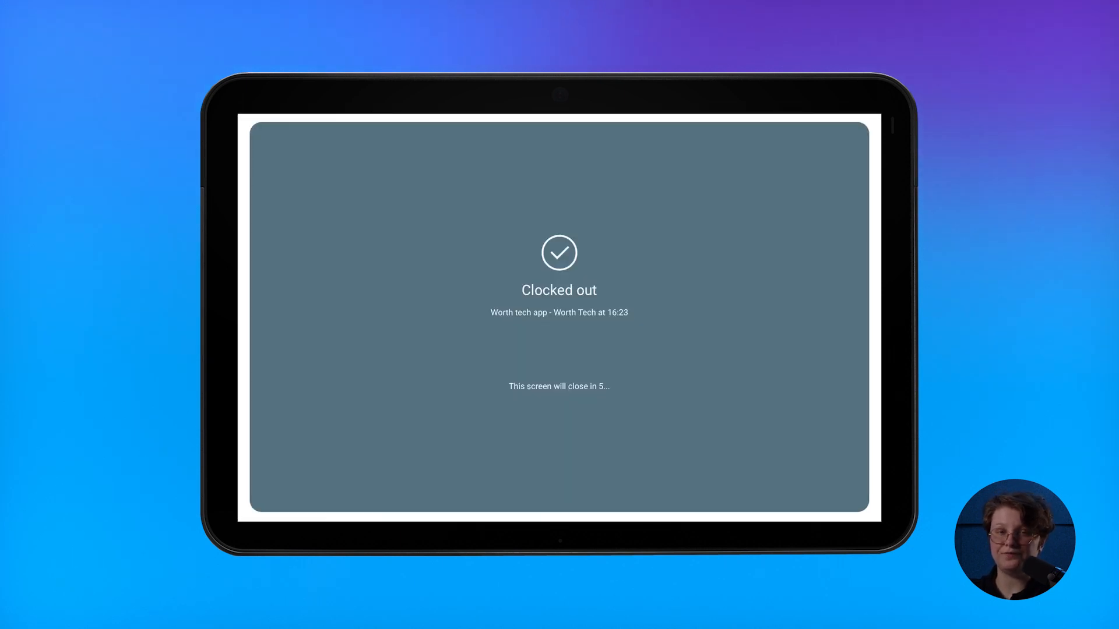